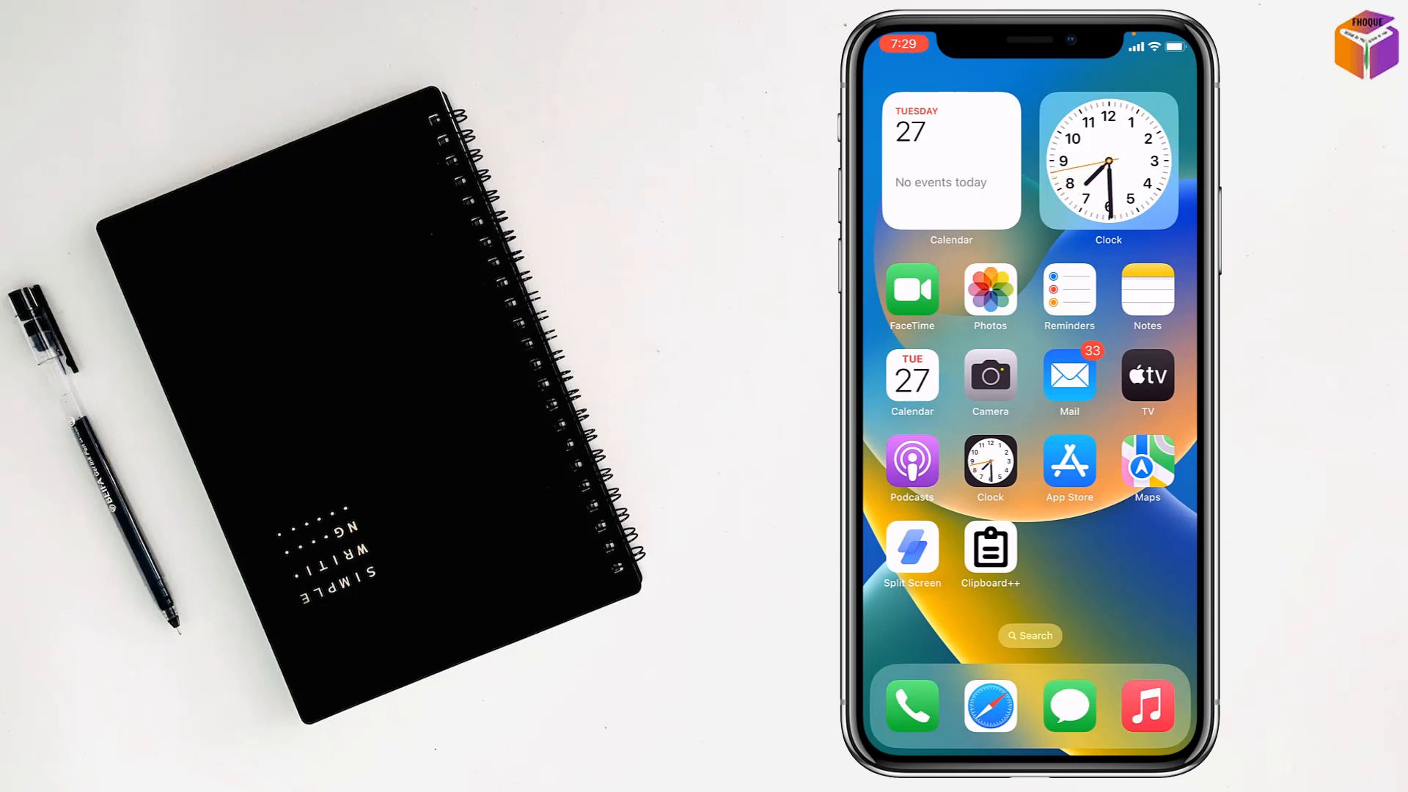
Launch Chrome from the home screen to its new tab page
click(990, 705)
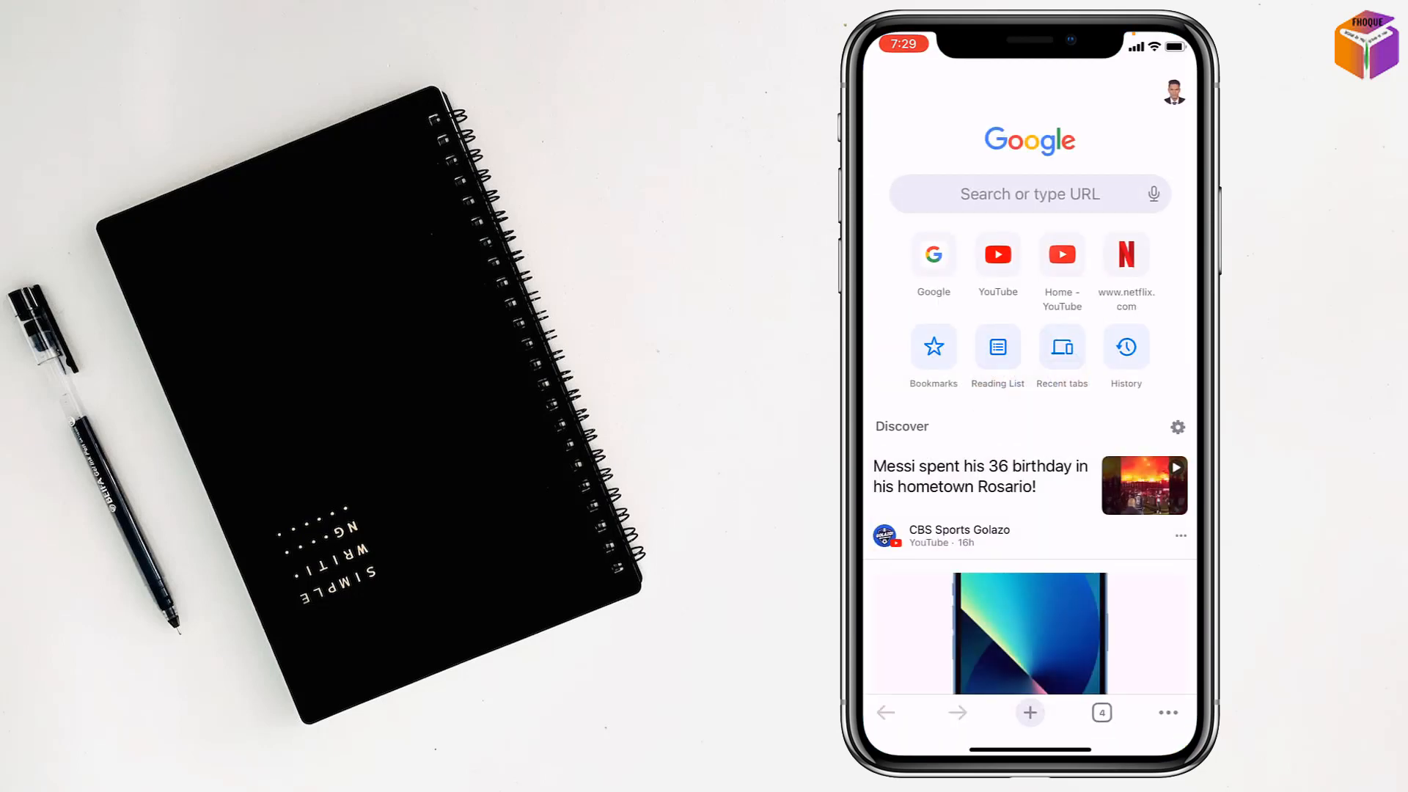
click(1169, 712)
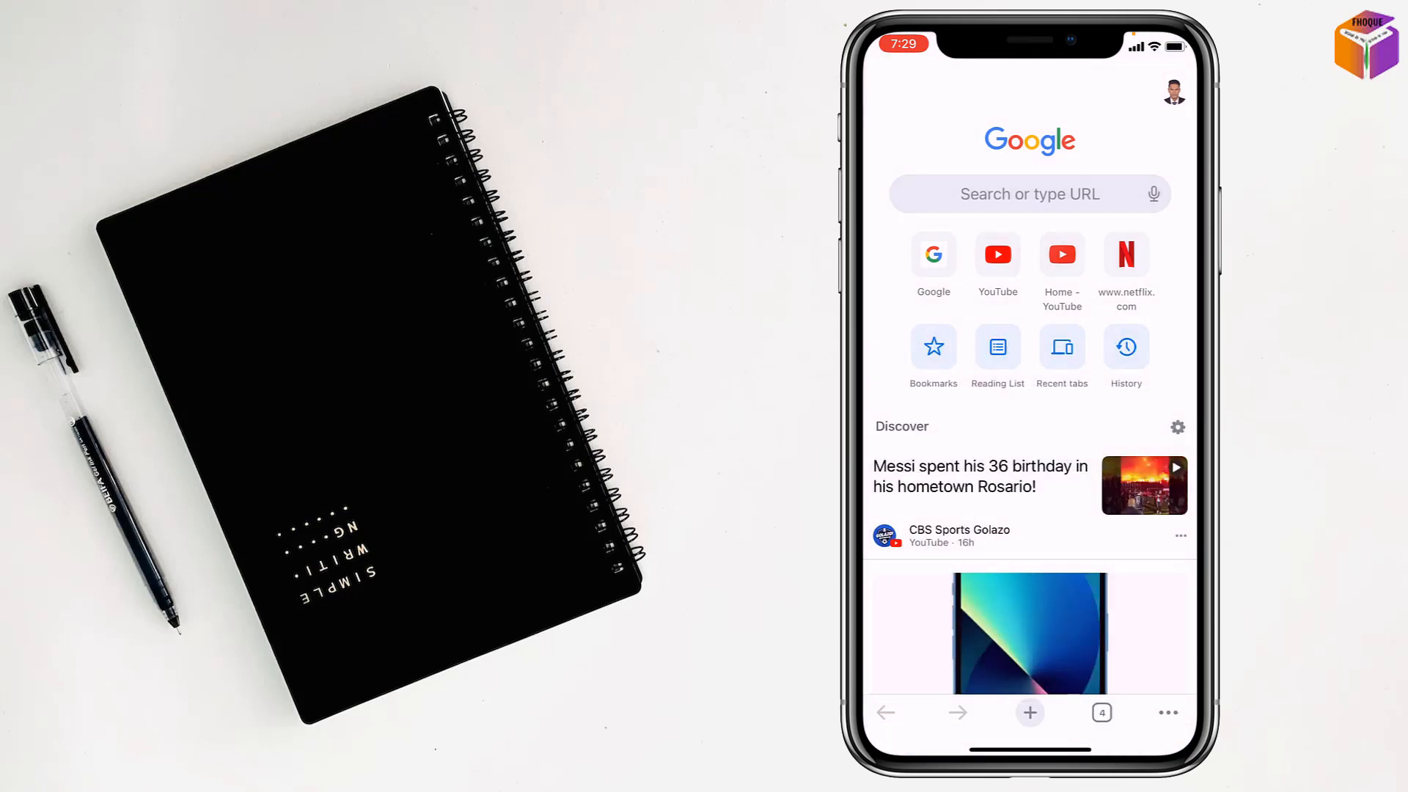
Go from History to the Clear Browsing Data options
click(1125, 346)
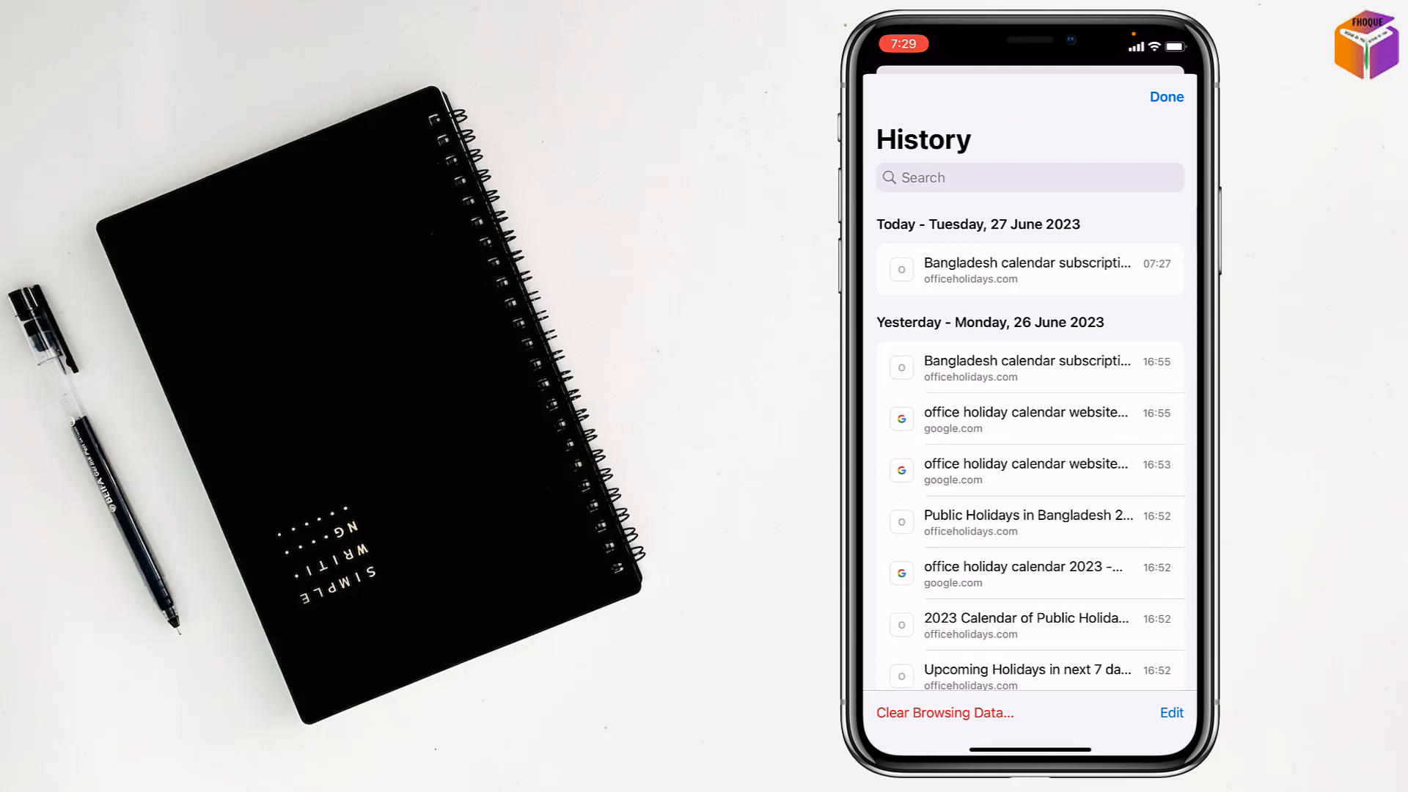
click(942, 713)
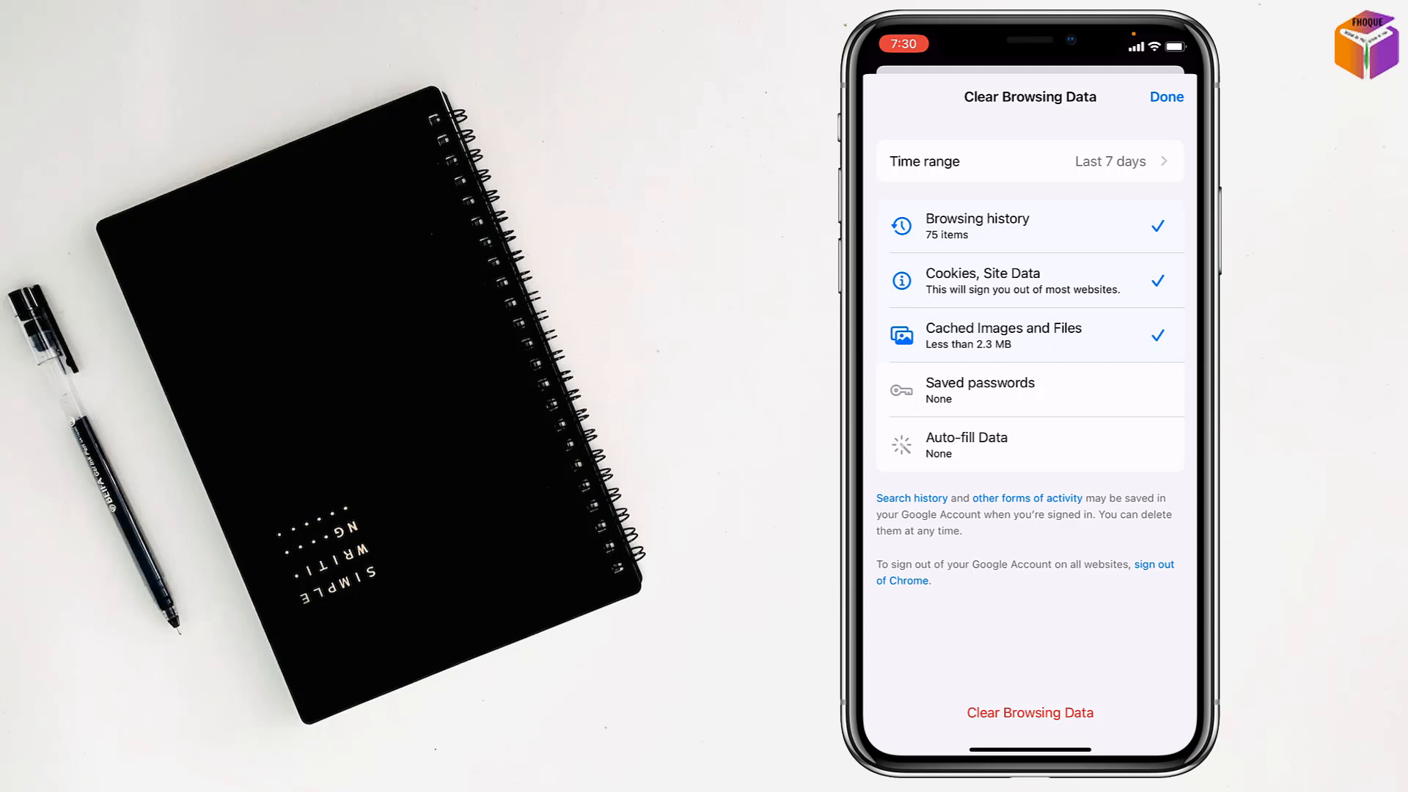
Set the time range to Last Hour and return to the clearing options
click(1029, 162)
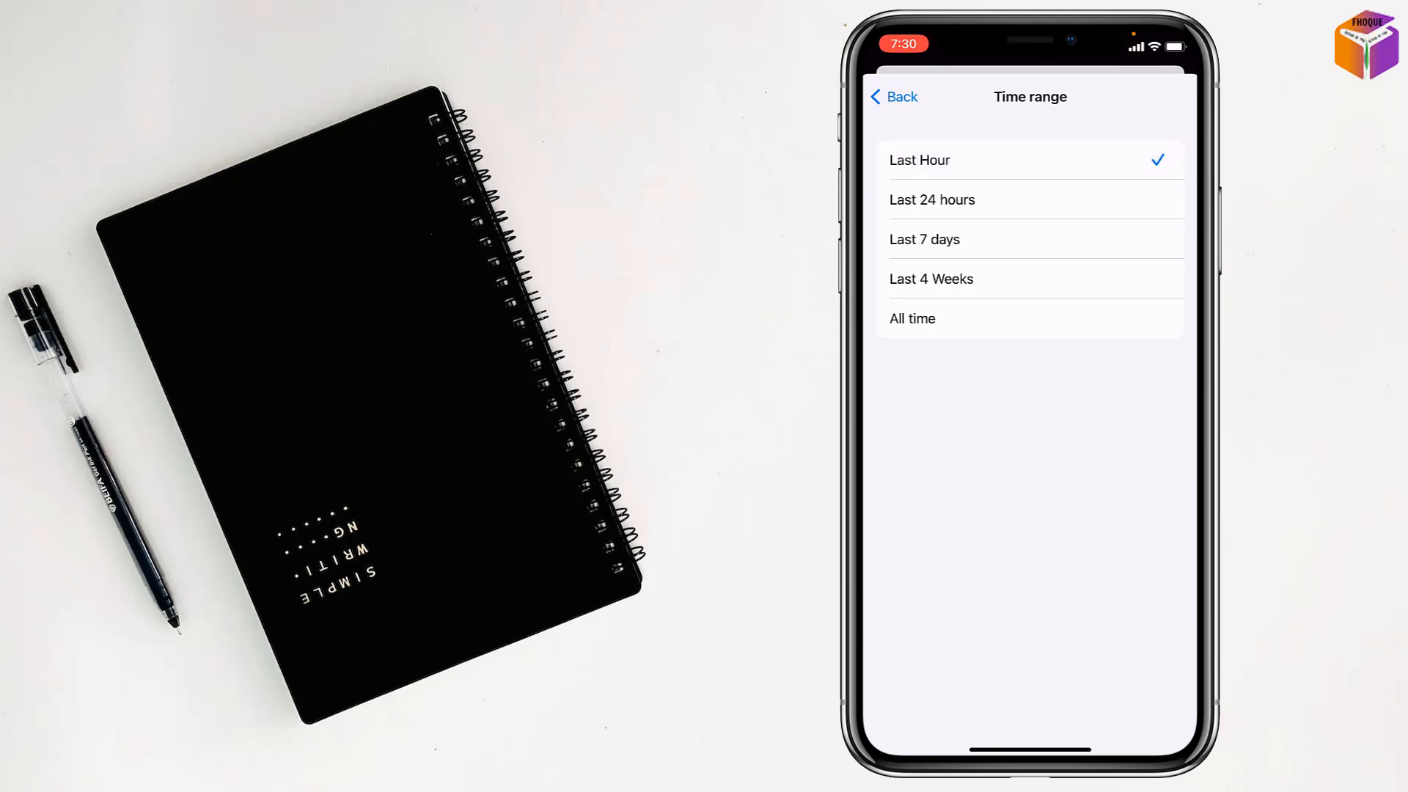
click(925, 239)
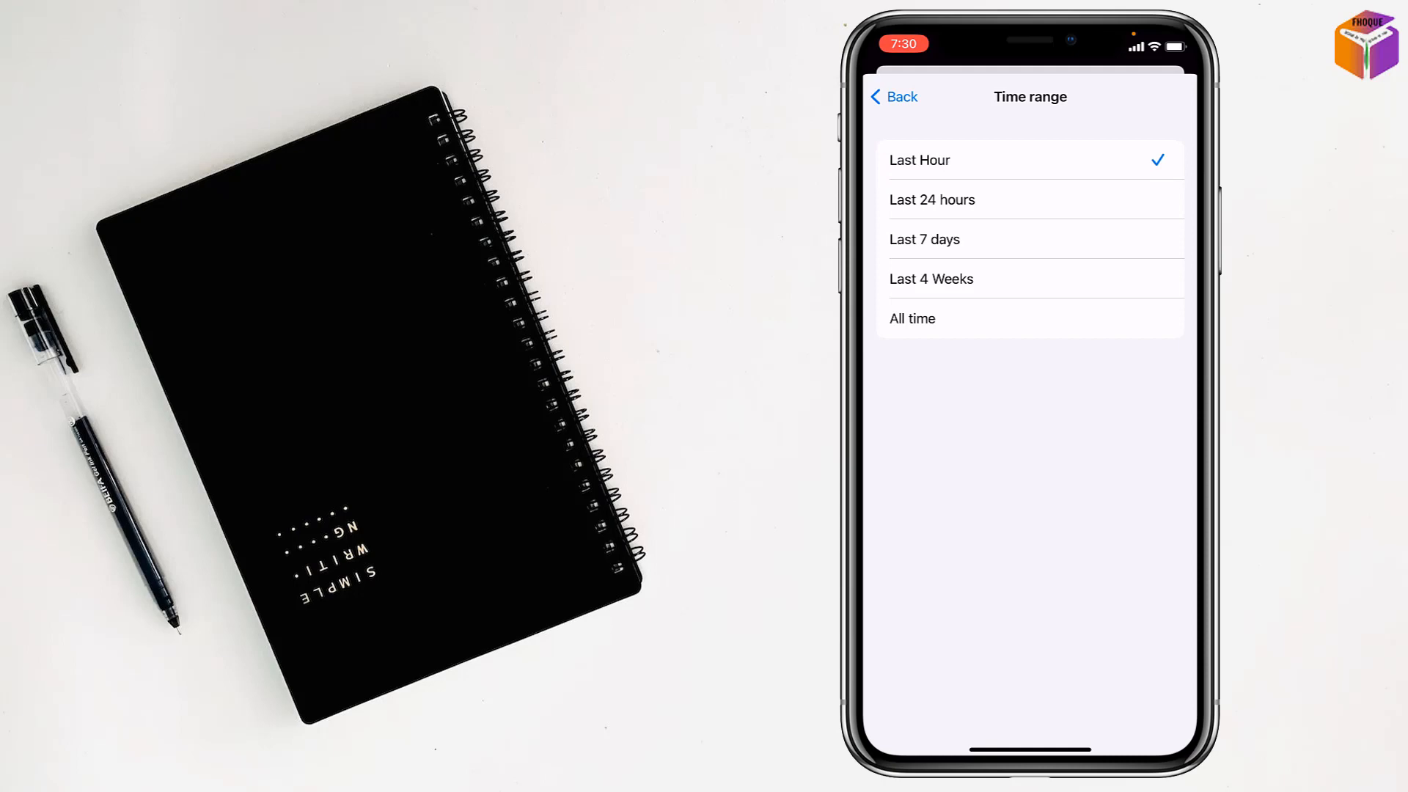
click(893, 97)
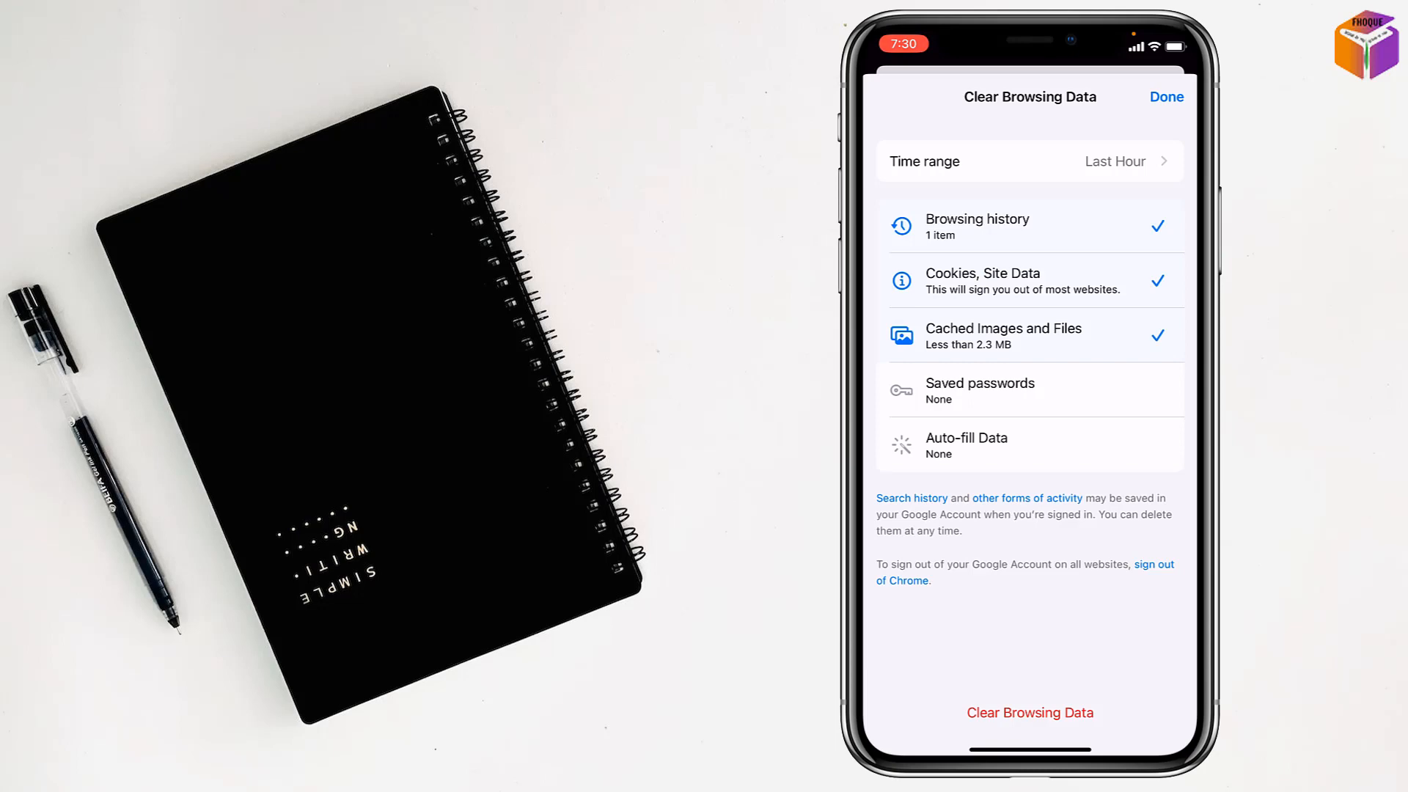
Start Clear Browsing Data to bring up the removal confirmation sheet
click(1029, 390)
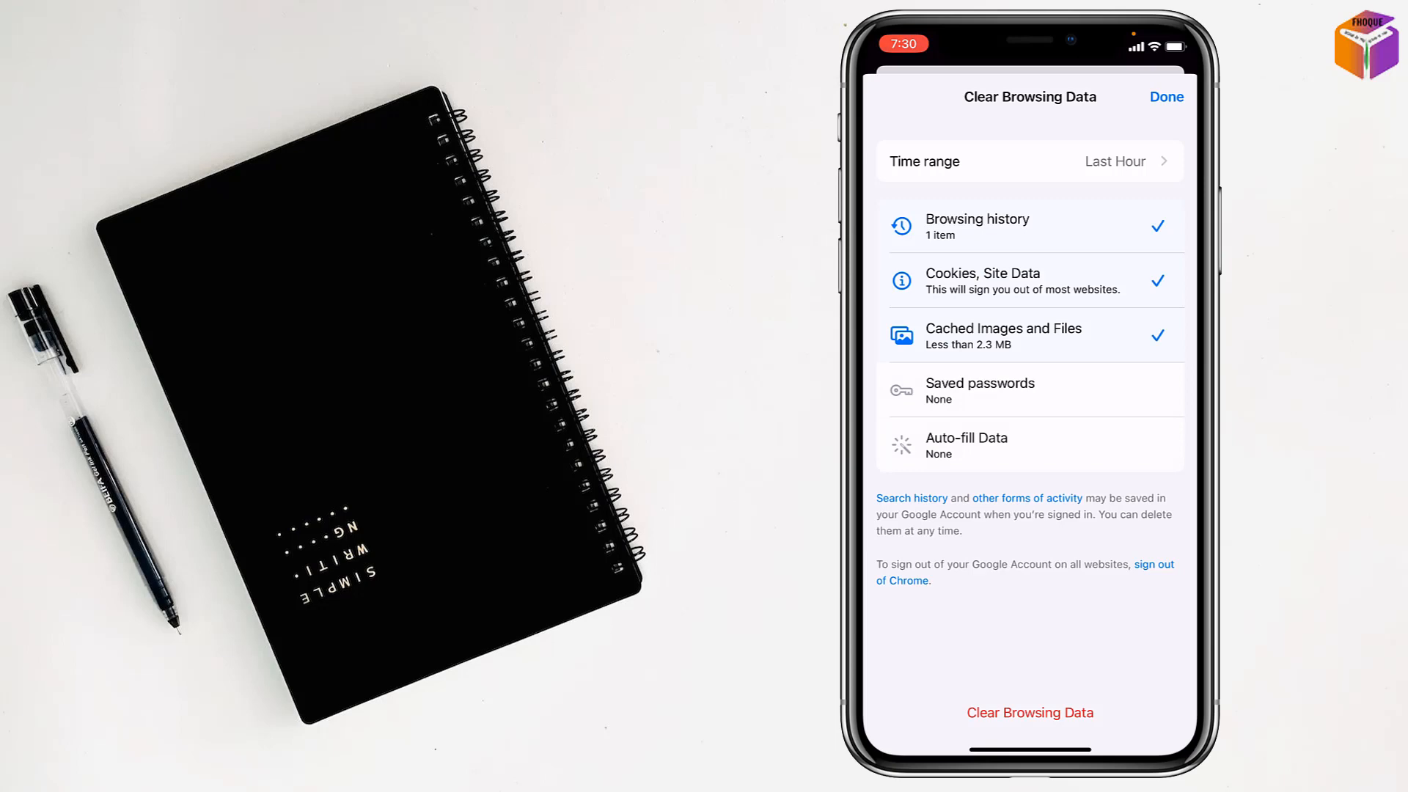
click(1029, 712)
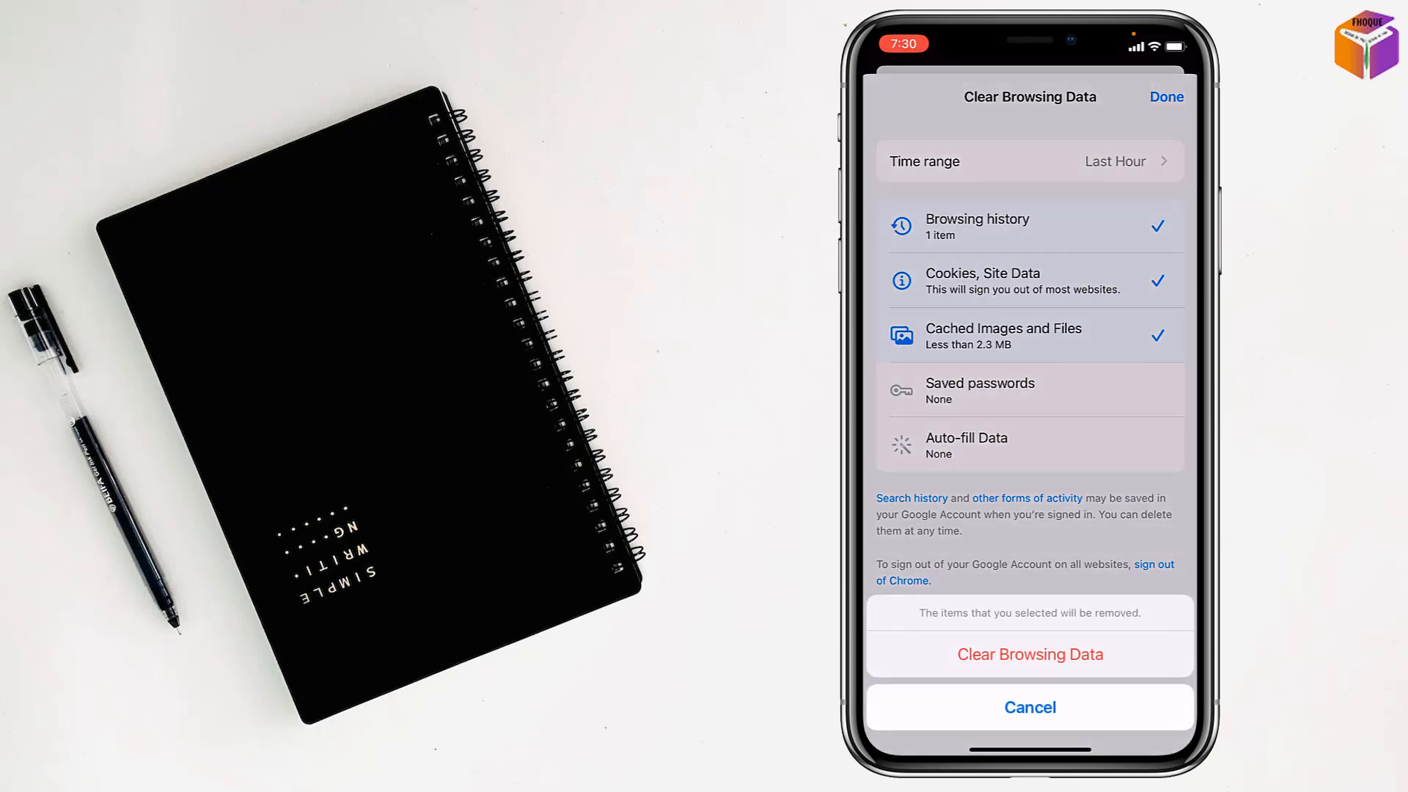